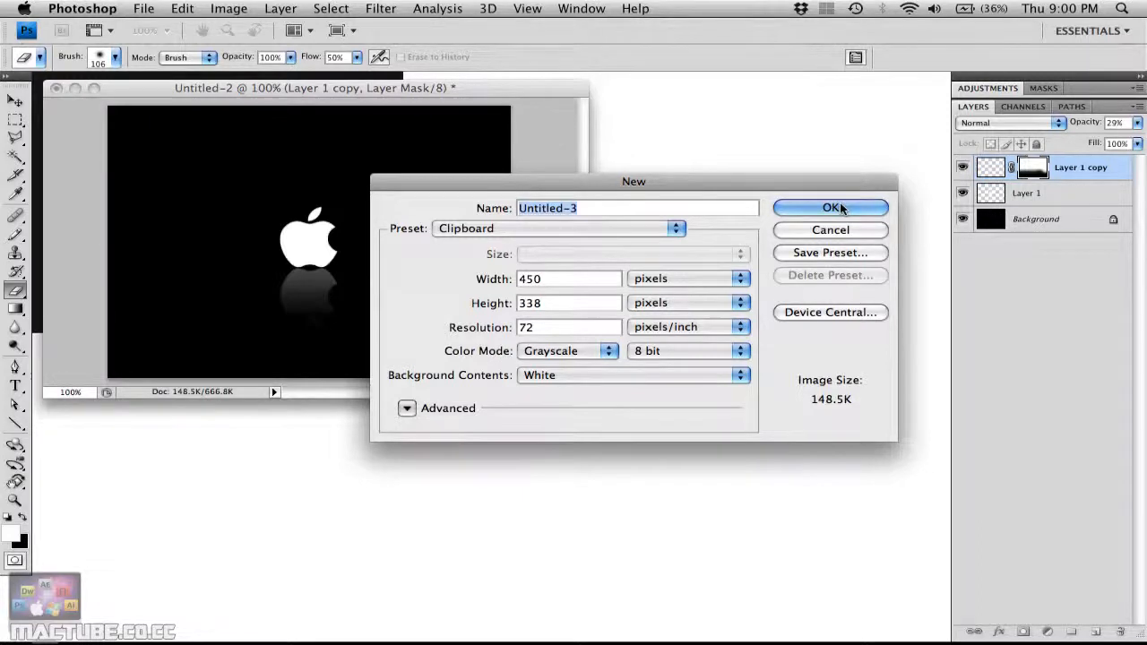
Create the document from the clipboard and ready the Paint Bucket to fill the Background black
left_click(830, 207)
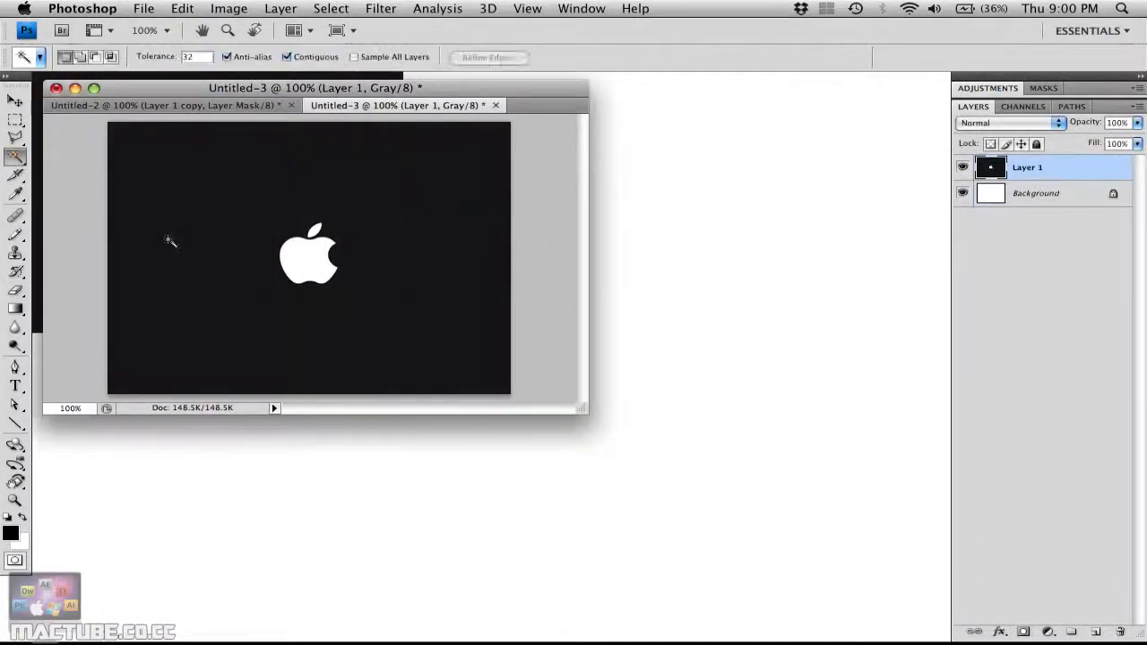
left_click(1036, 193)
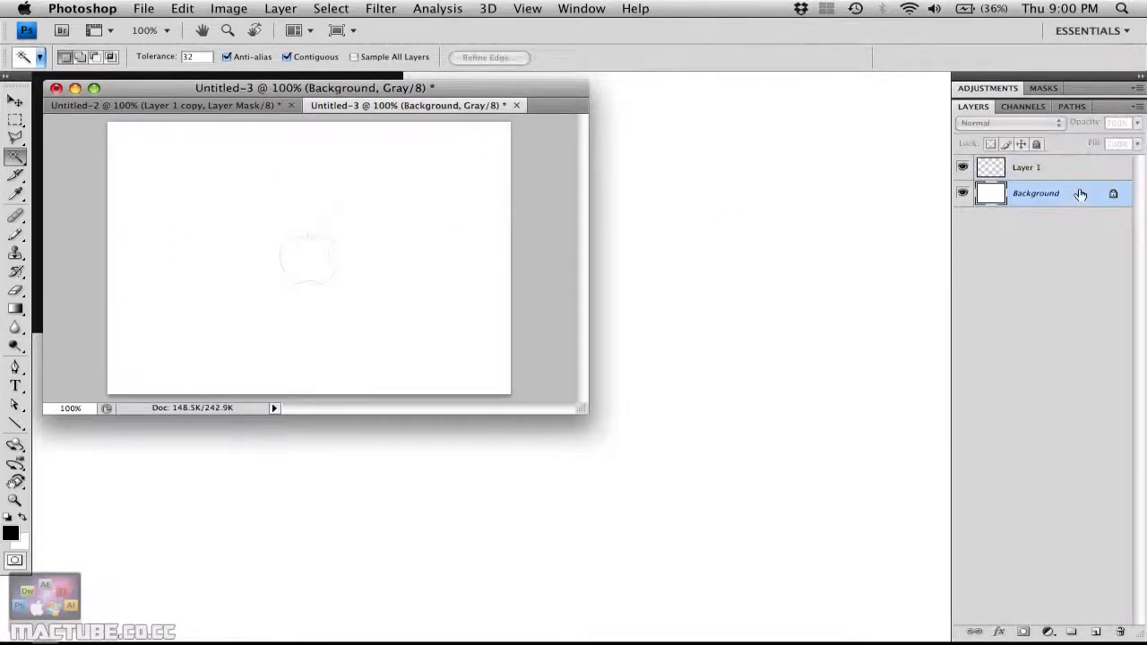
left_click(15, 307)
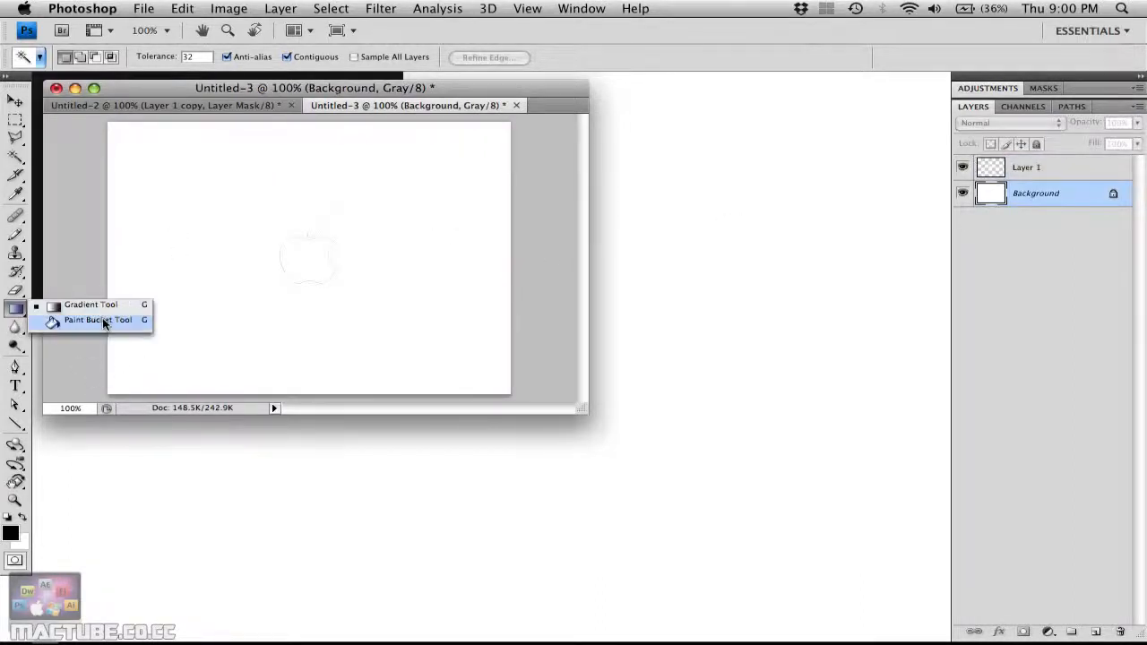
left_click(97, 320)
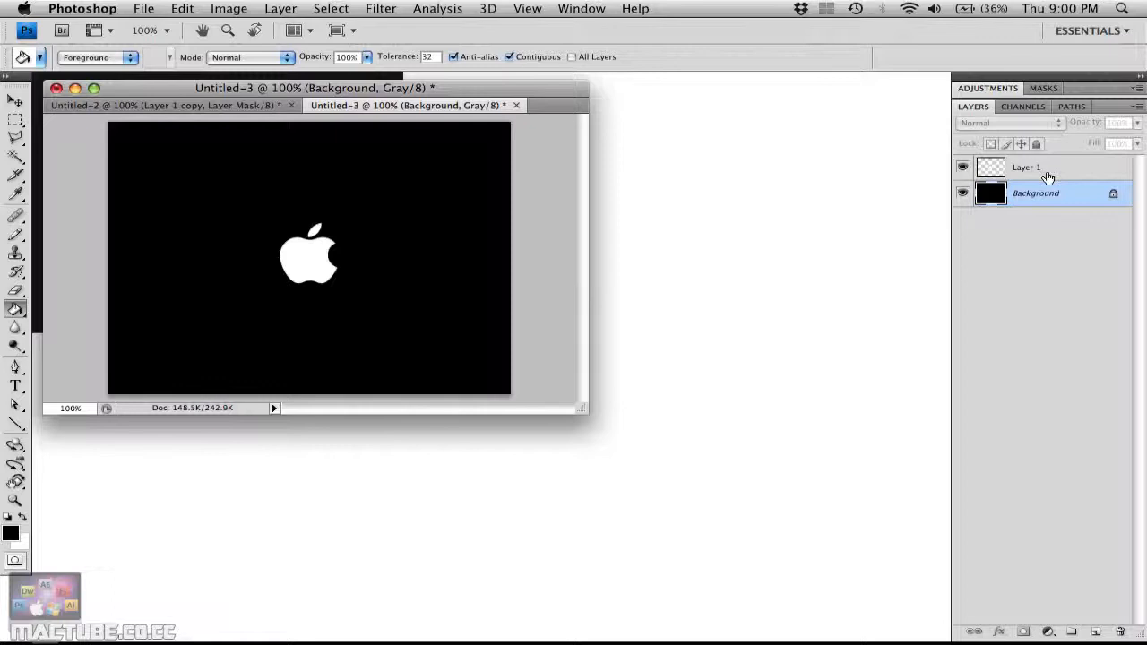
Duplicate Layer 1 holding the white logo
left_click(1027, 167)
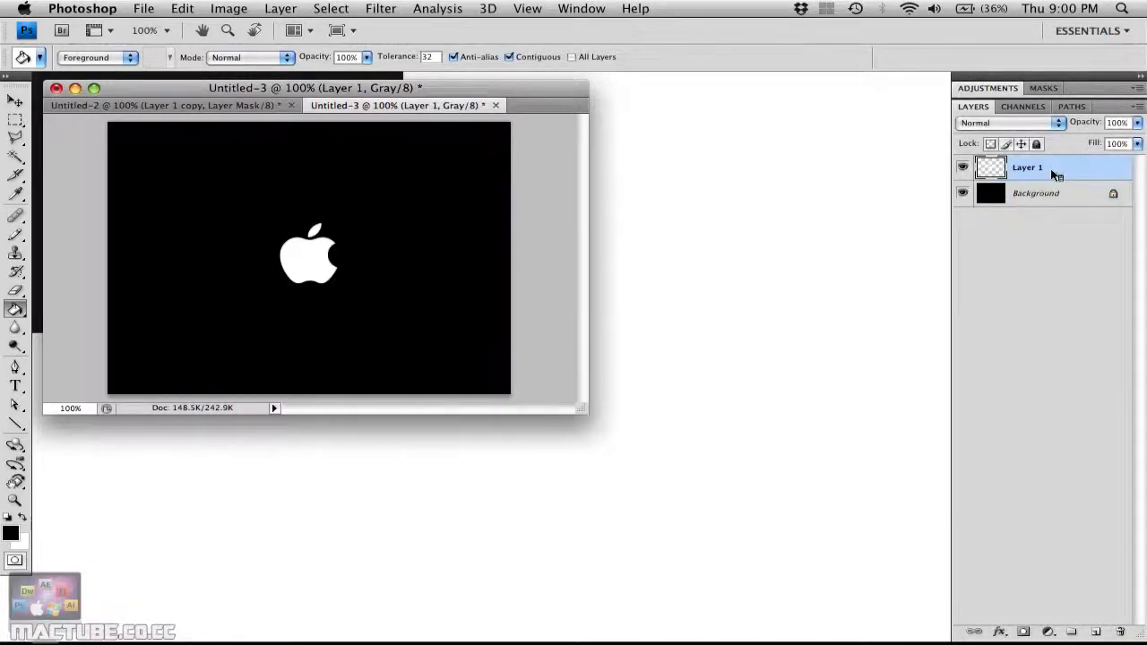
right_click(1027, 167)
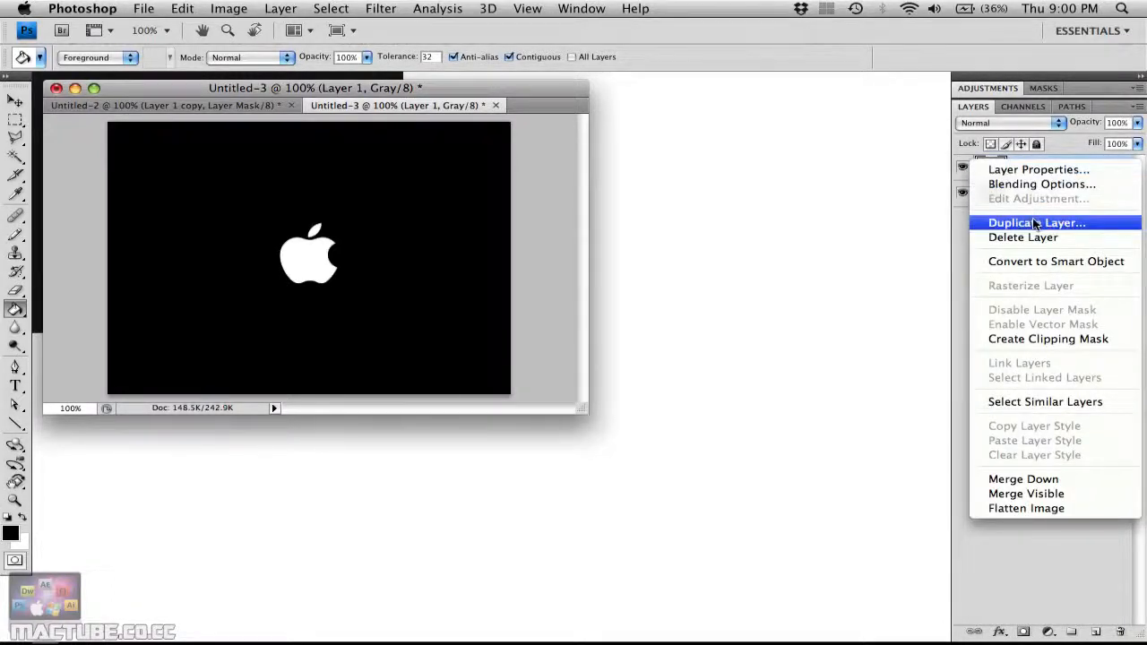
left_click(1037, 222)
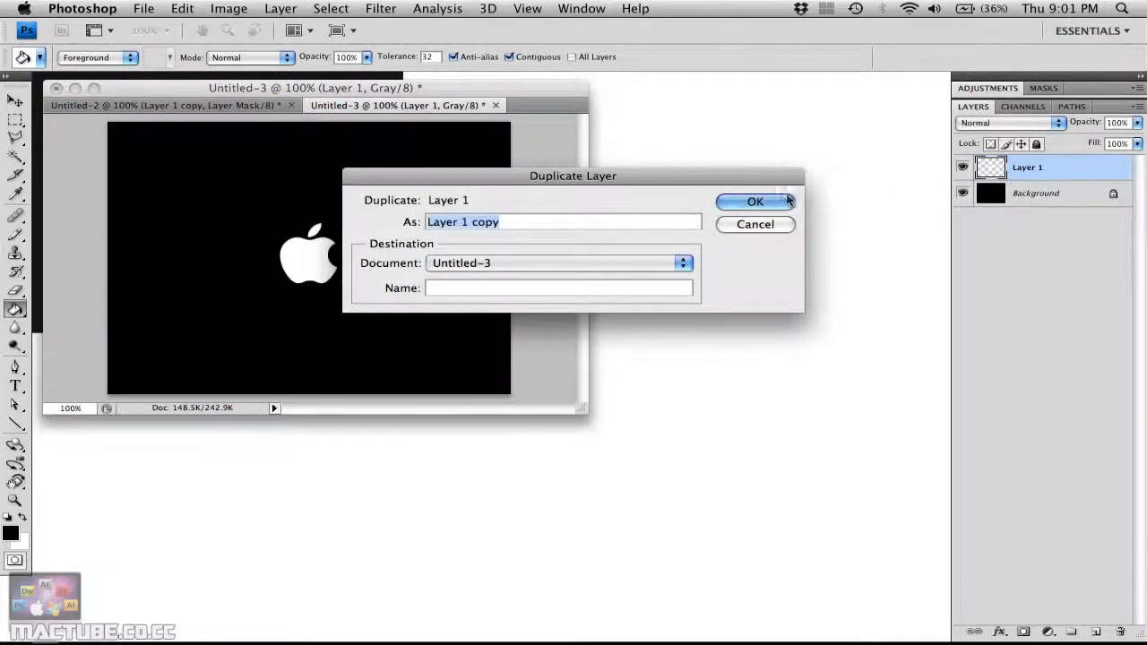
left_click(754, 201)
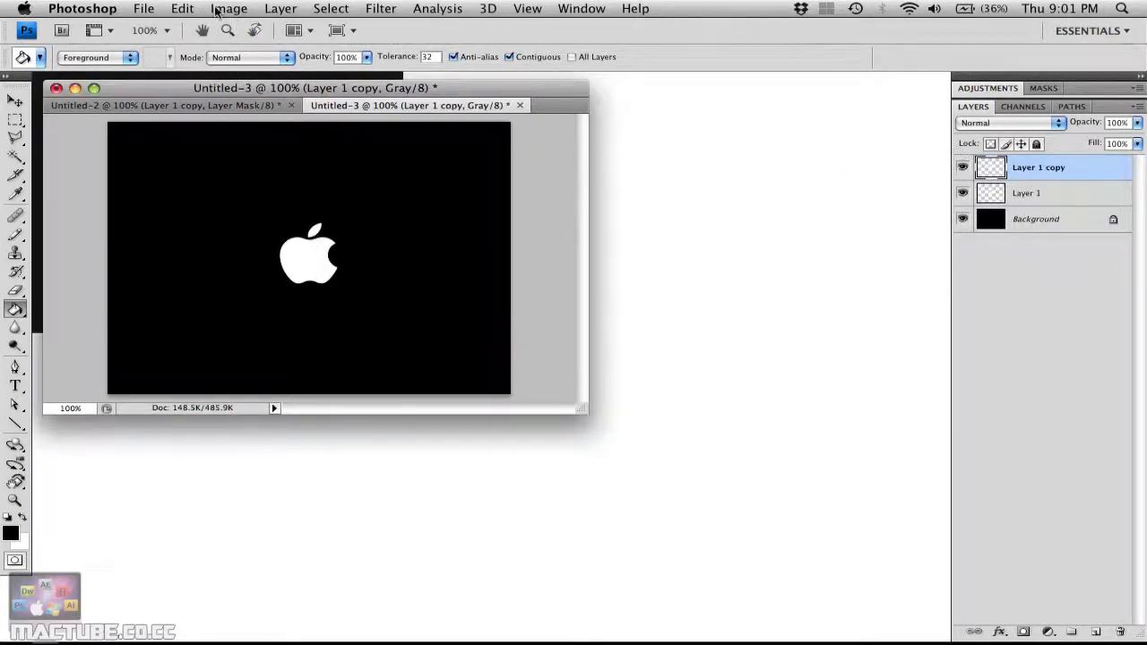
Flip the copied logo vertically via Edit > Transform > Flip Vertical
left_click(182, 8)
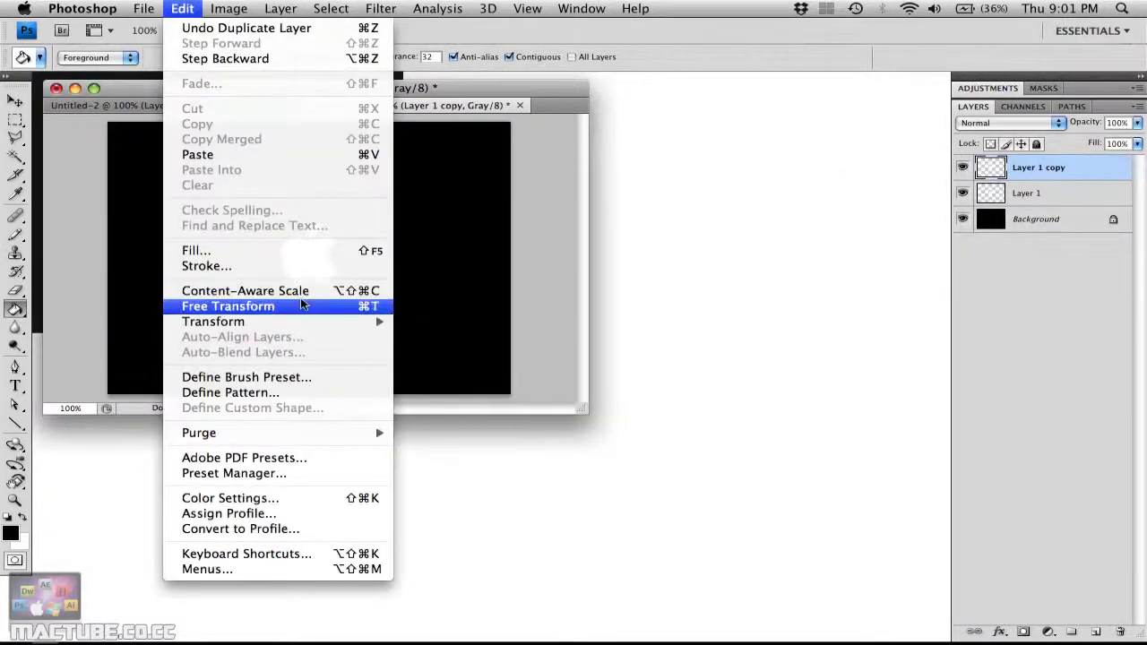
mouse_move(214, 321)
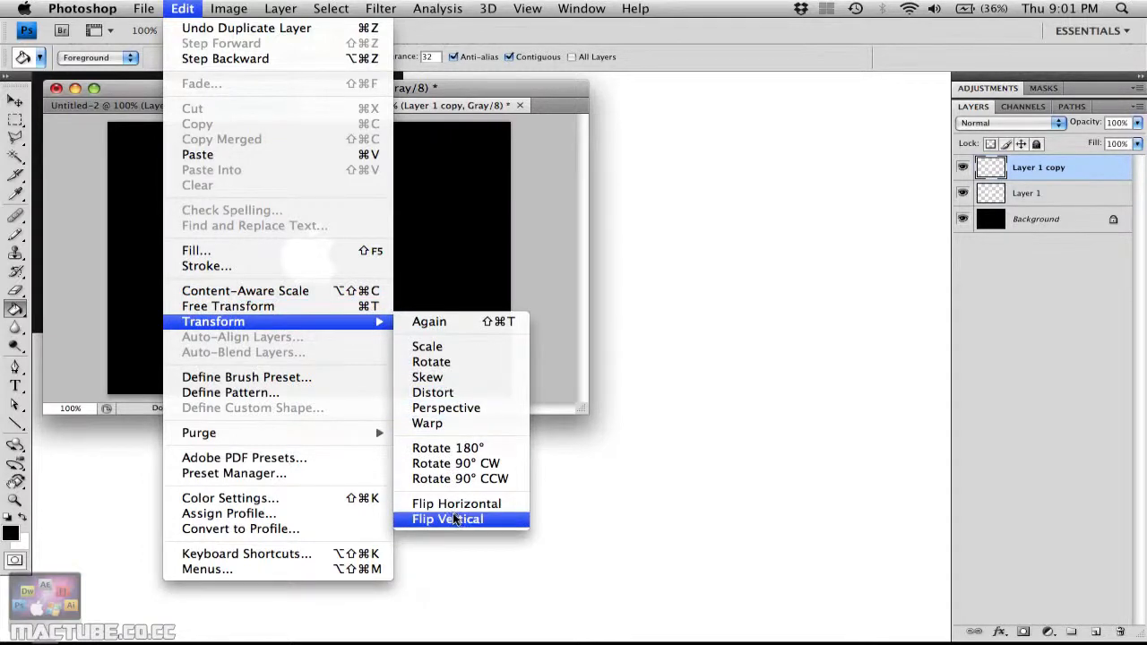
left_click(447, 519)
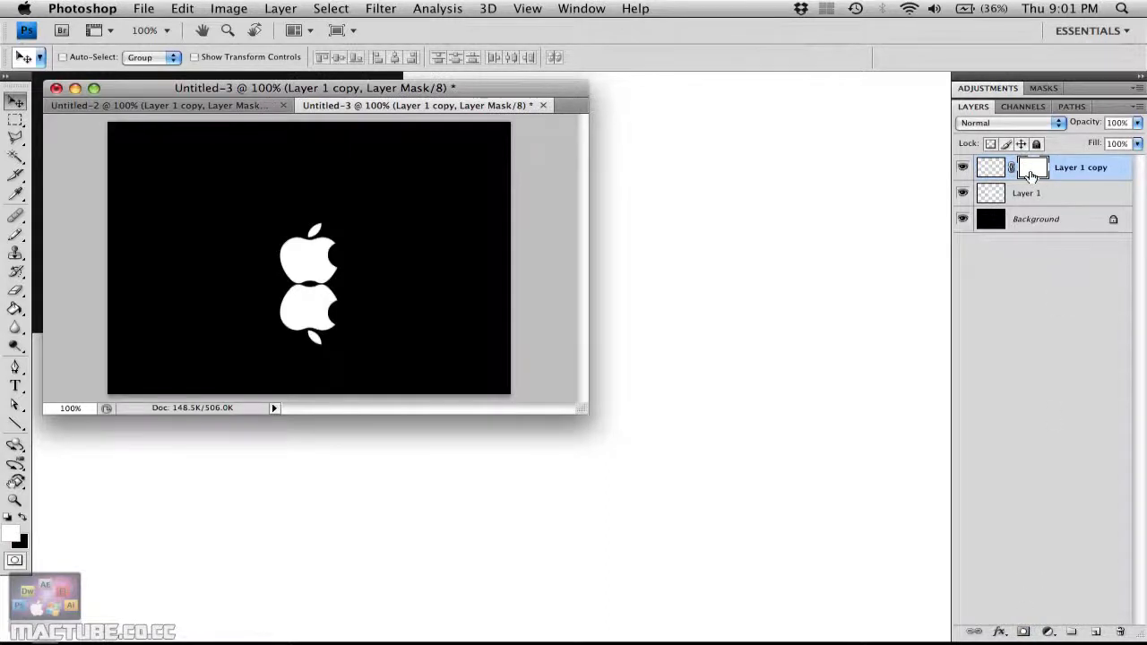
Target the copy layer's mask and bring up the Gradient Editor
left_click(1032, 167)
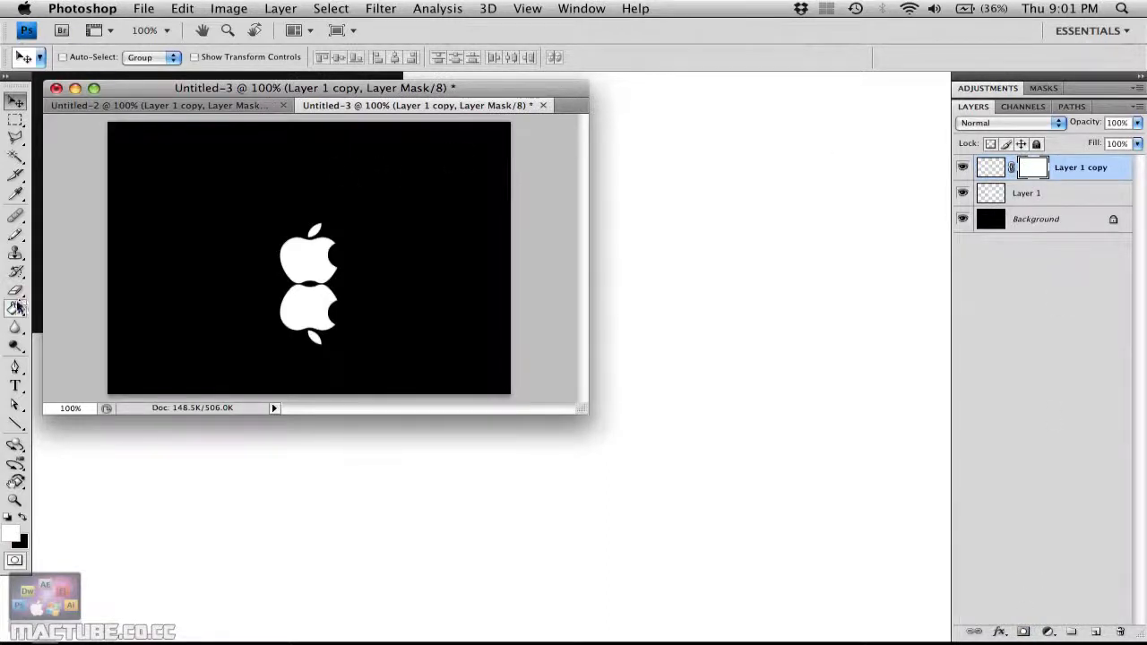
left_click(14, 308)
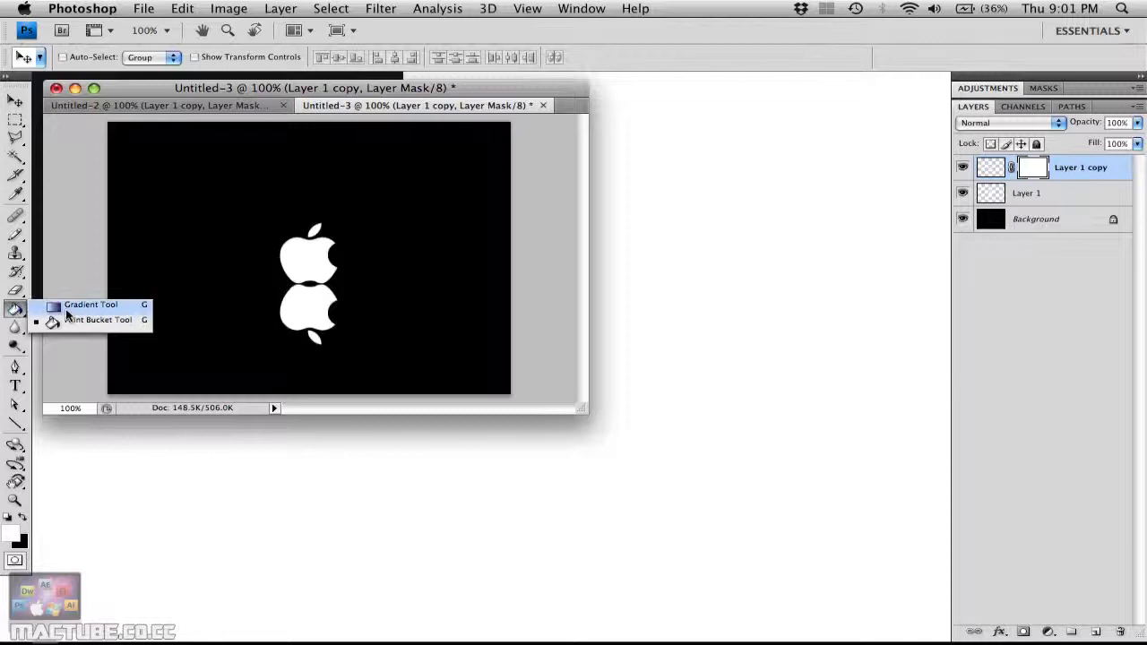
left_click(90, 304)
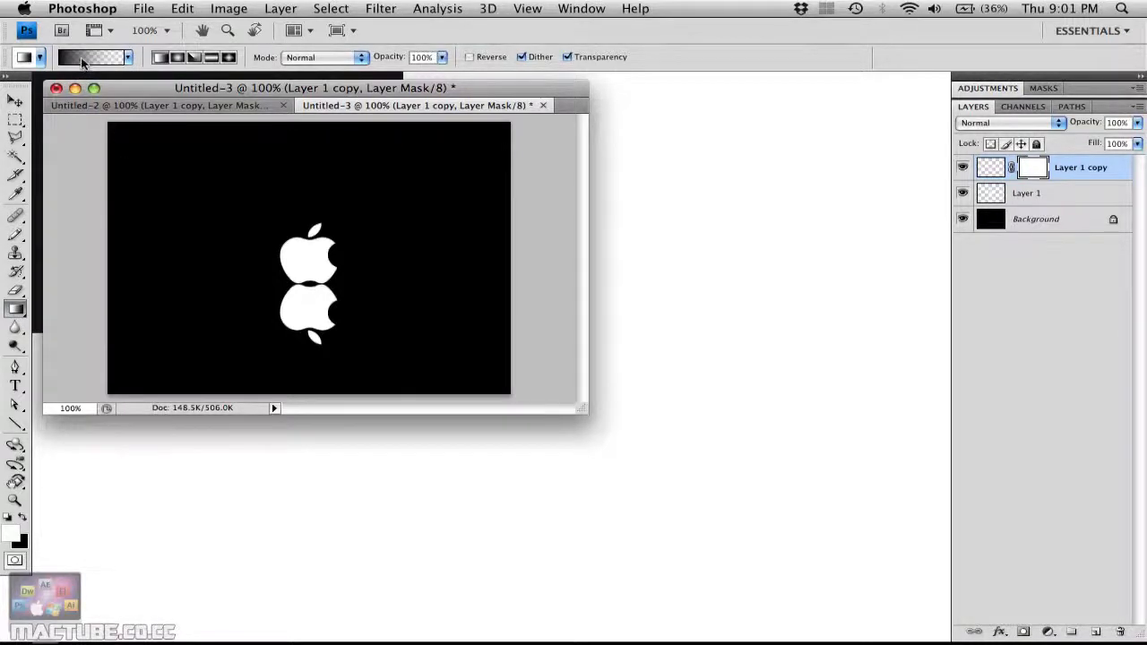
left_click(90, 56)
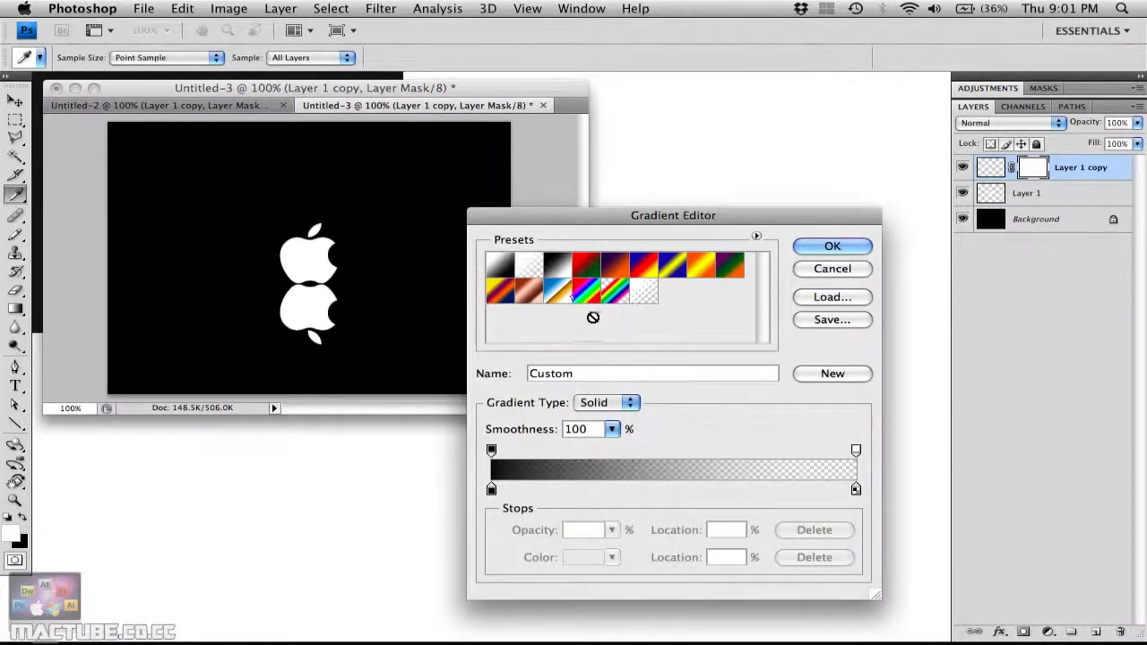
mouse_move(533, 273)
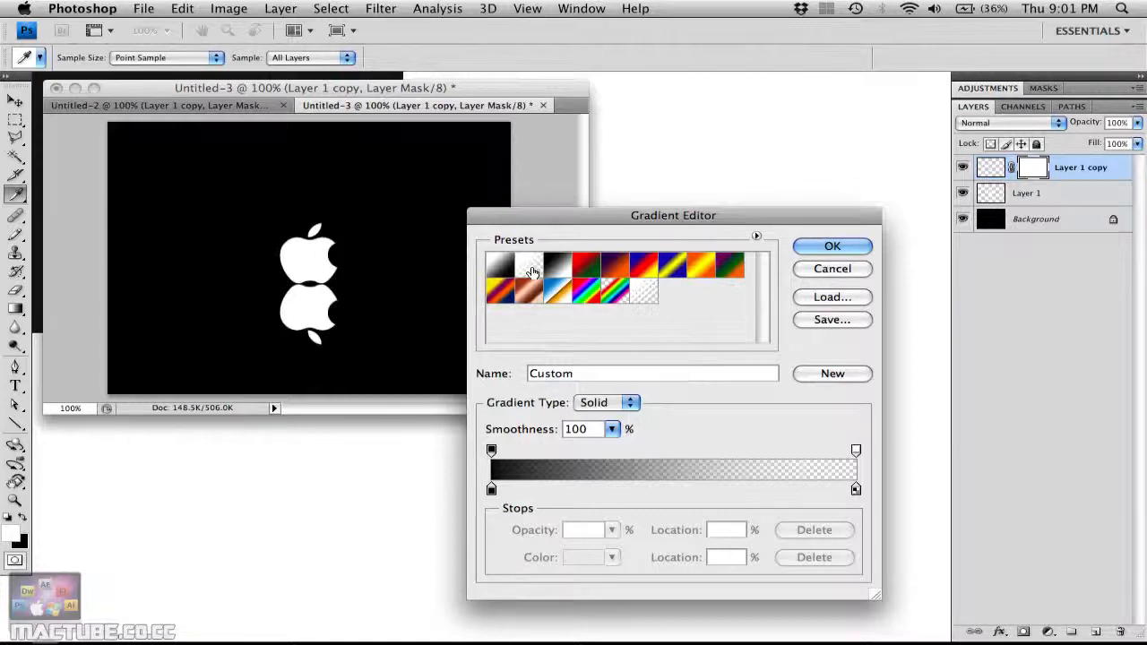
mouse_move(530, 269)
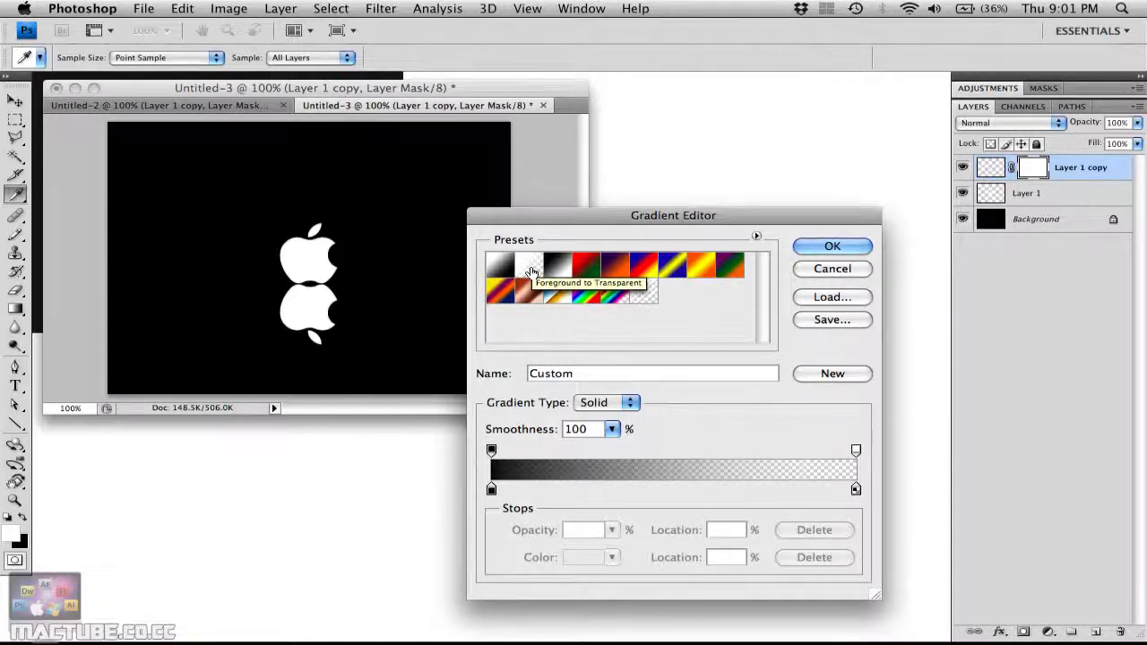
Choose Foreground to Transparent with a black starting stop and accept it
left_click(531, 264)
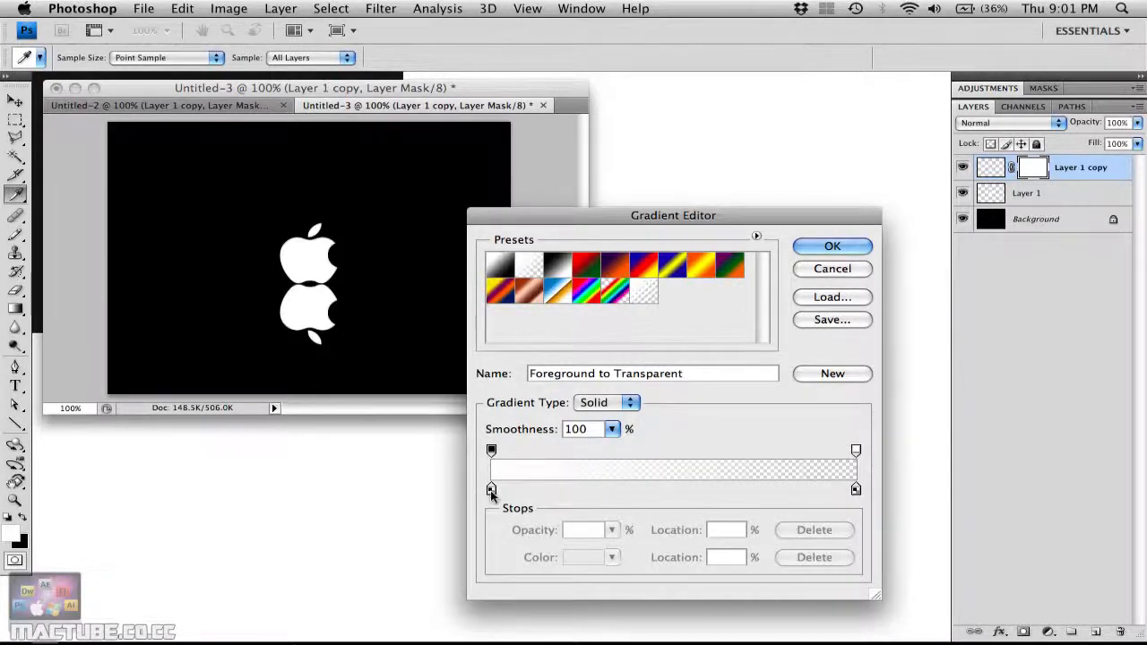
left_click(491, 490)
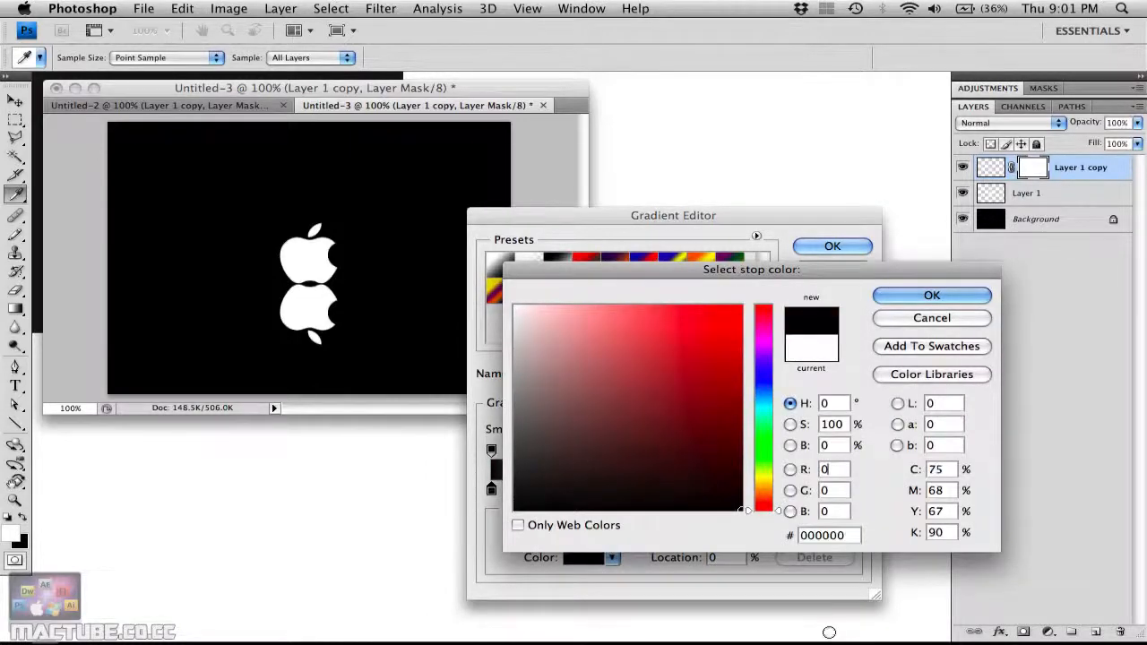
left_click(931, 295)
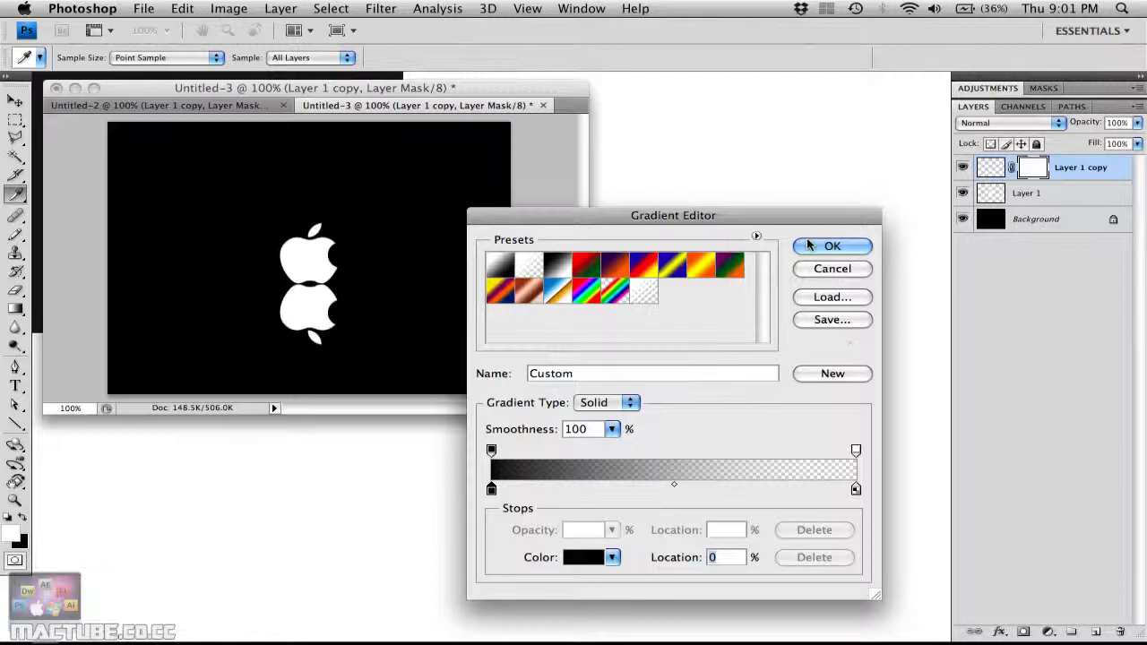
left_click(830, 245)
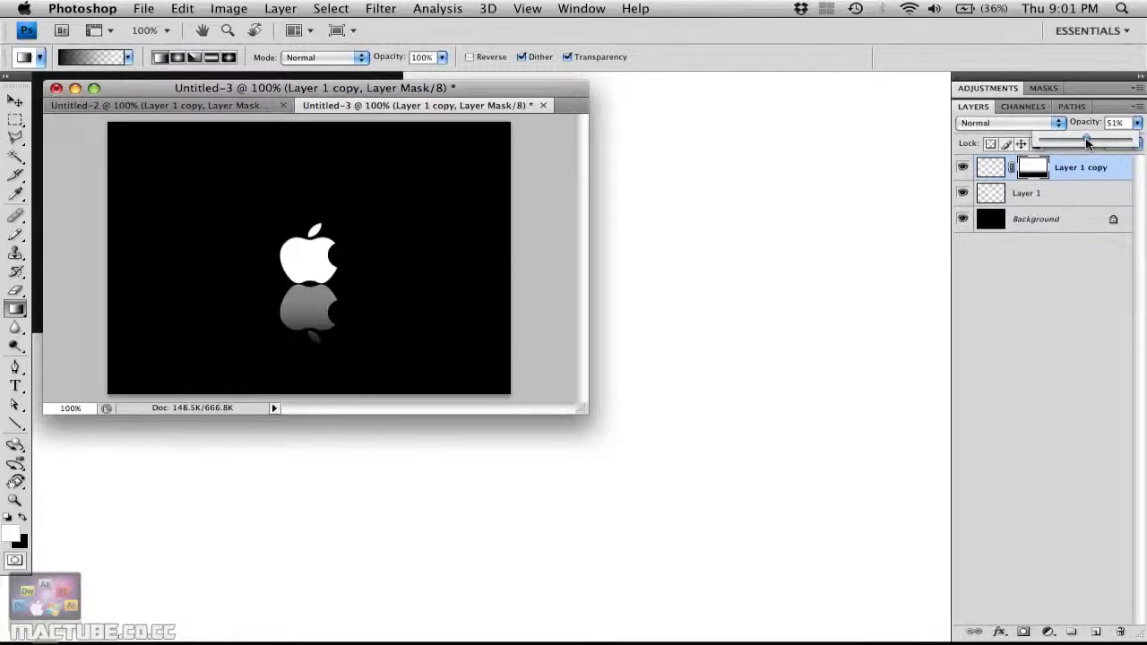
Lower the Layer 1 copy opacity so the reflection is partly transparent
left_click_drag(1086, 143, 1072, 142)
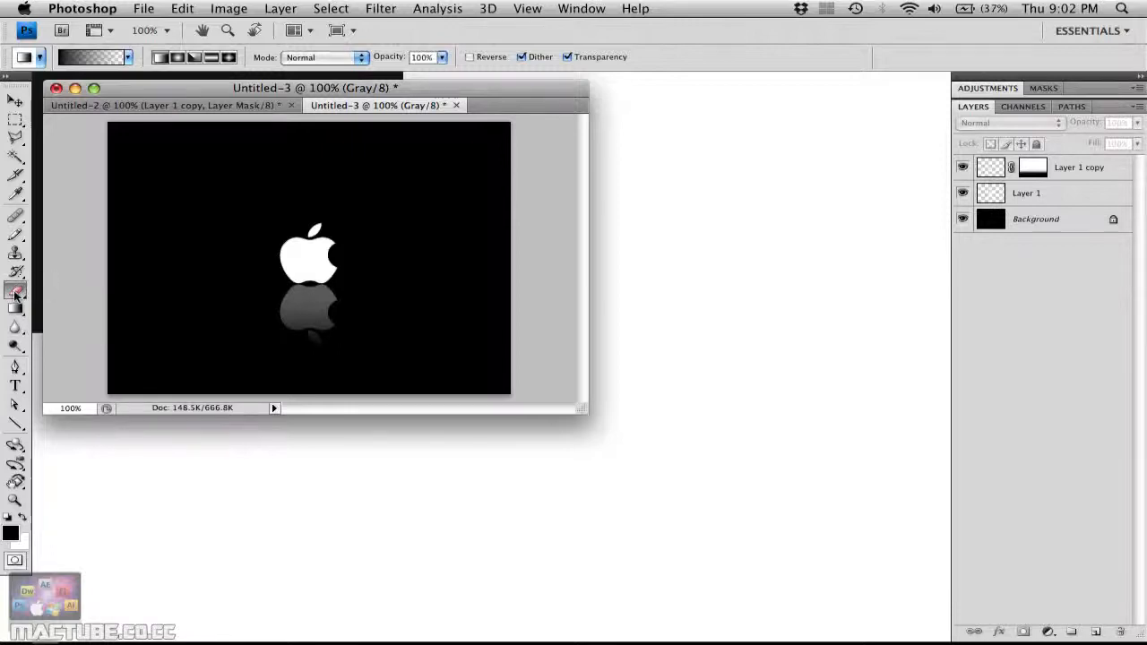
Switch to the Eraser with a soft brush about 112 px wide
left_click(15, 296)
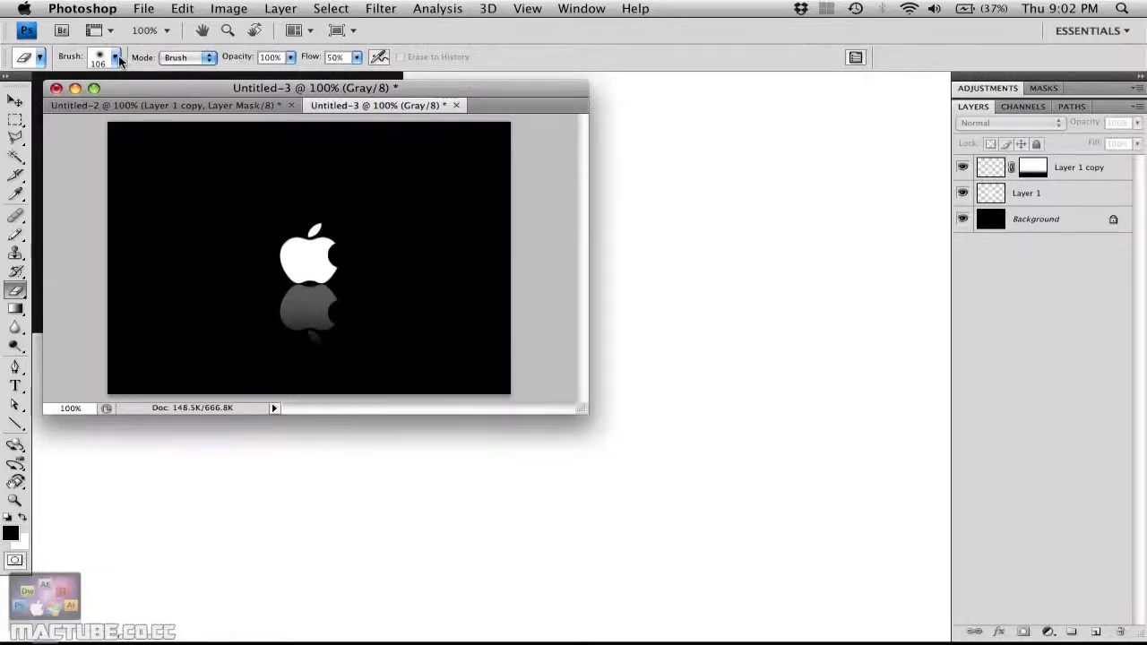
left_click(117, 57)
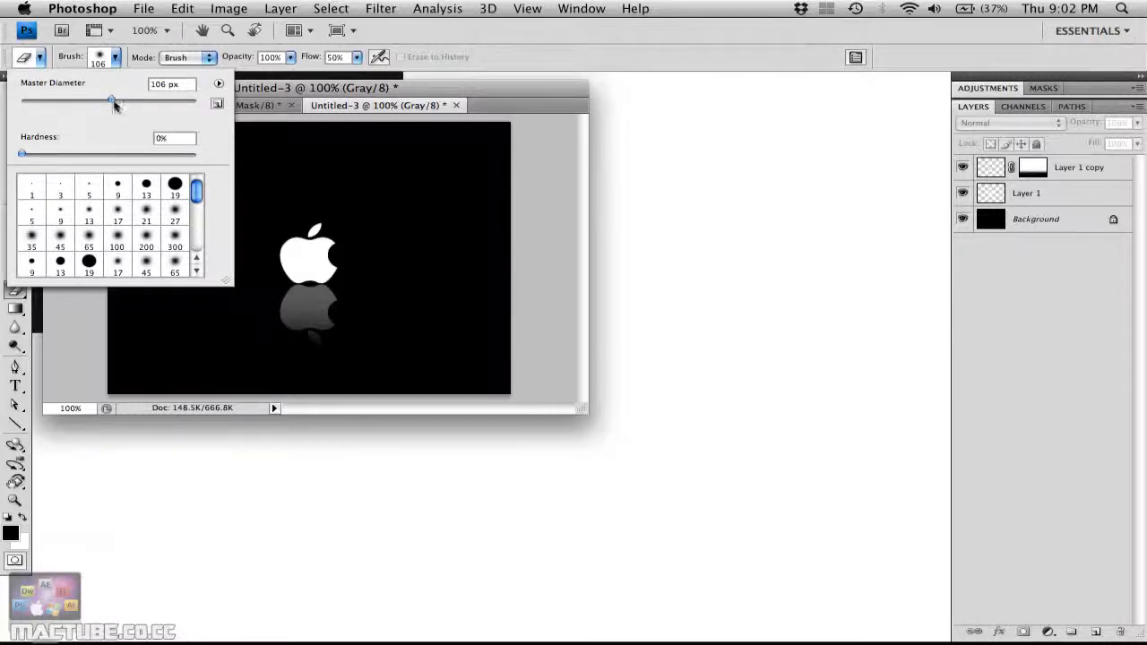
left_click_drag(112, 100, 120, 100)
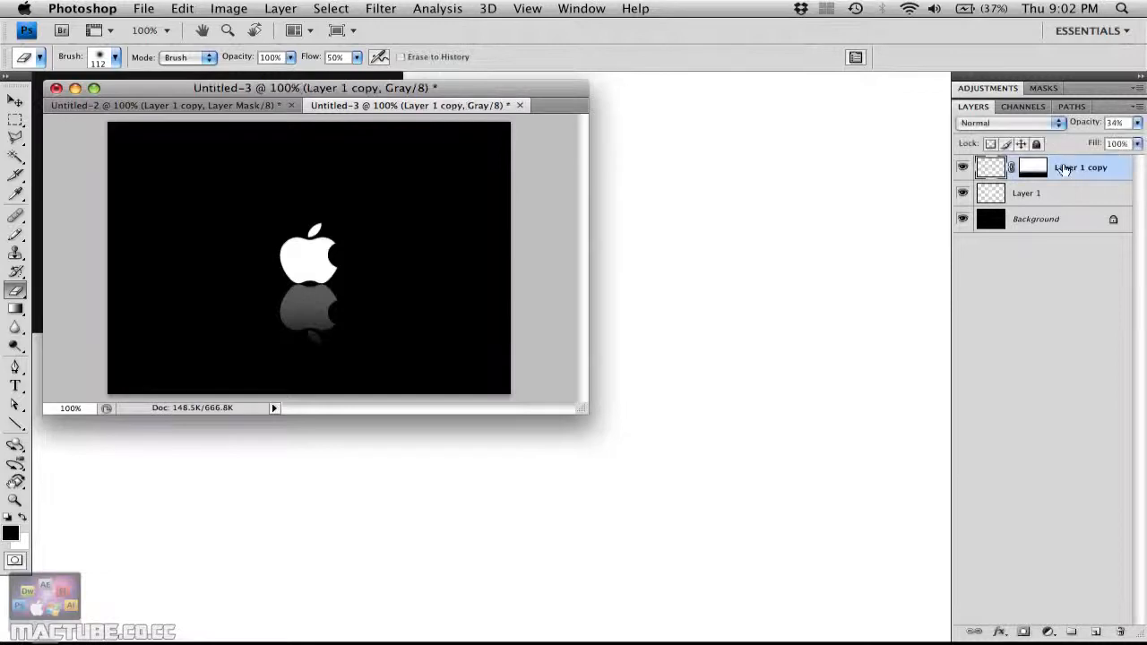
Make Layer 1 copy active to erase over the reflection
left_click(313, 312)
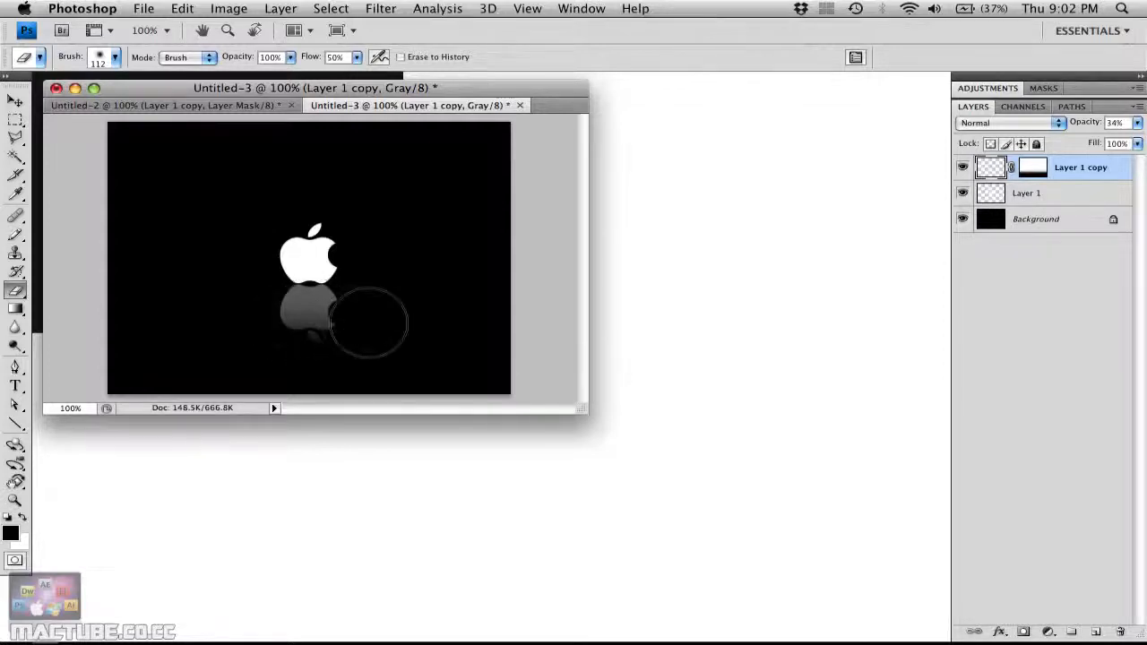
mouse_move(416, 332)
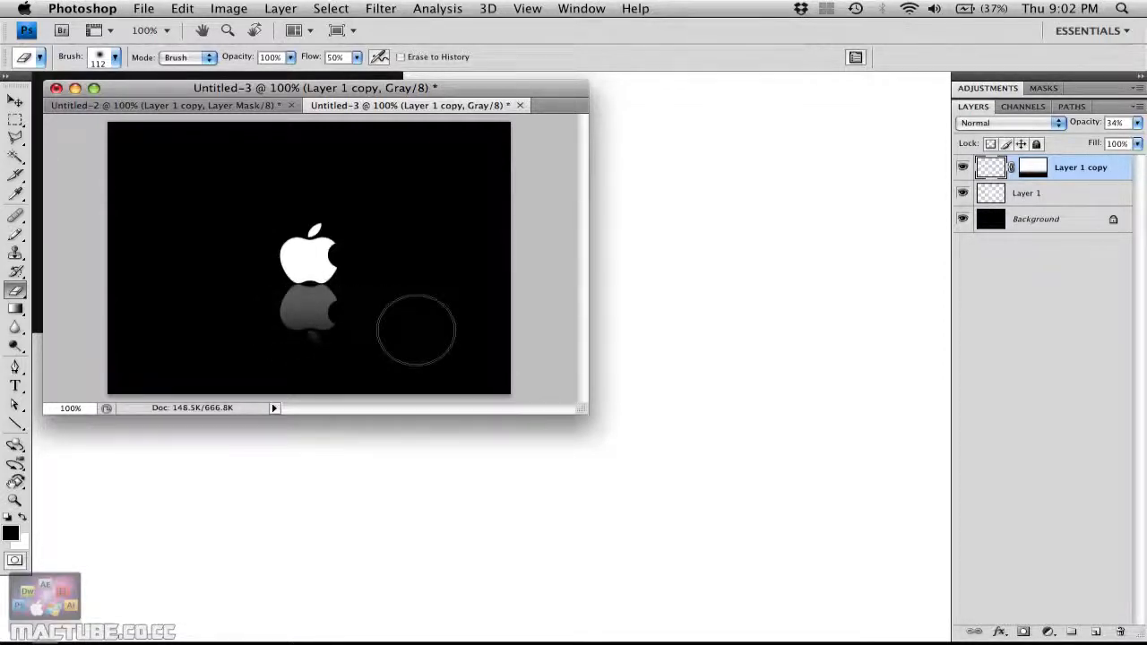
mouse_move(426, 327)
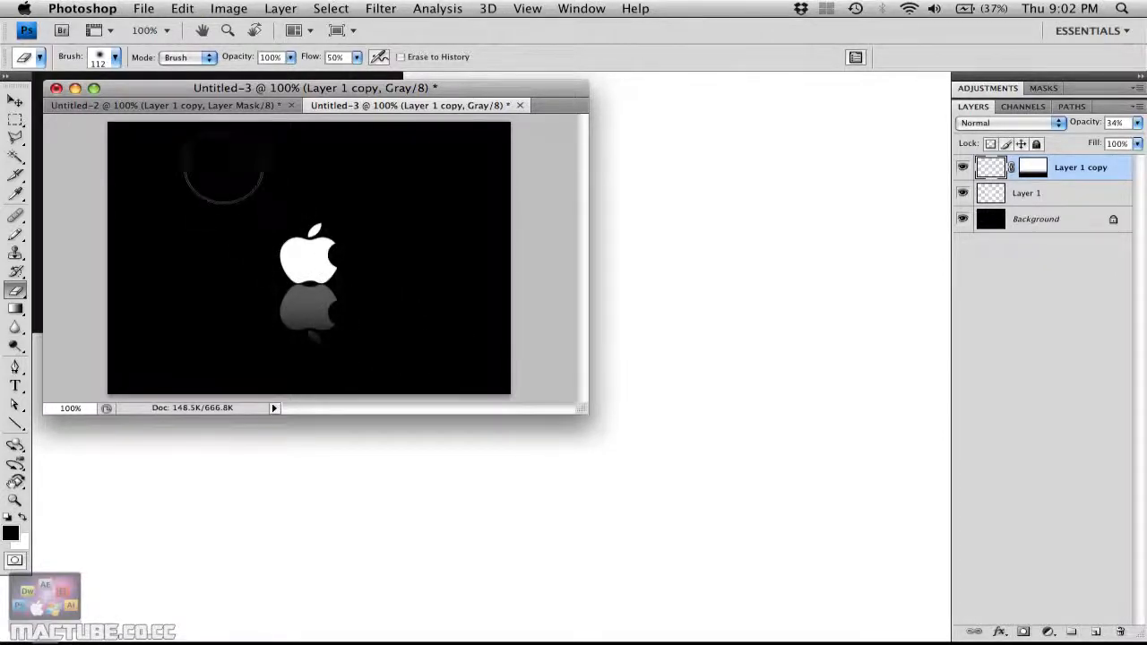
Enlarge the eraser brush diameter to 143 px
left_click(114, 57)
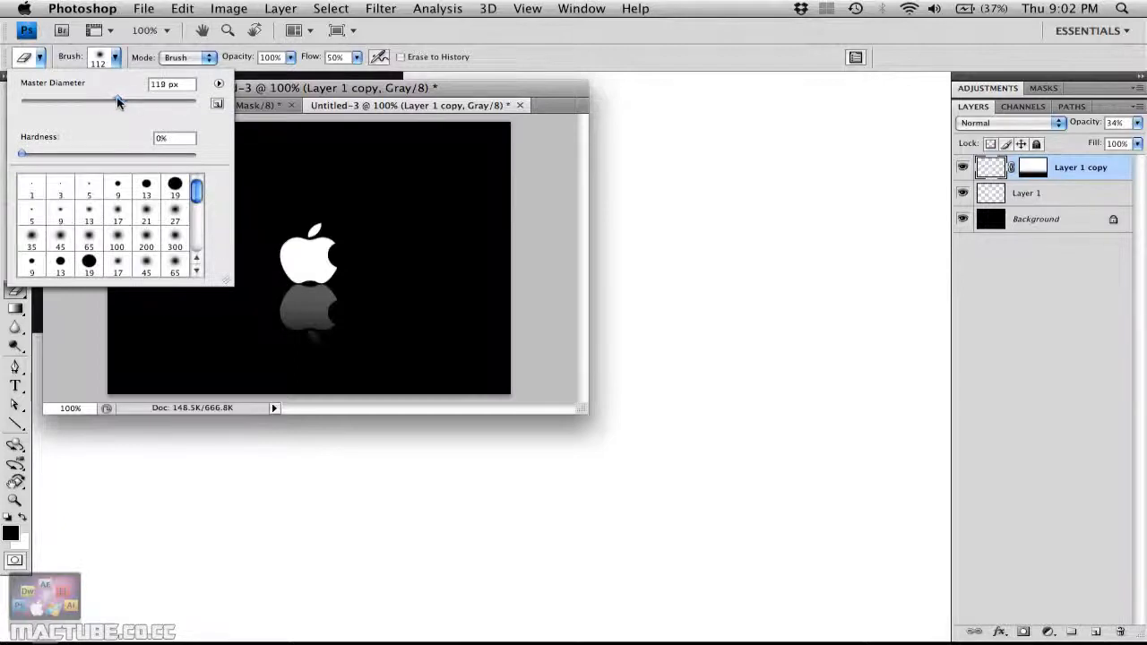
left_click_drag(116, 101, 128, 101)
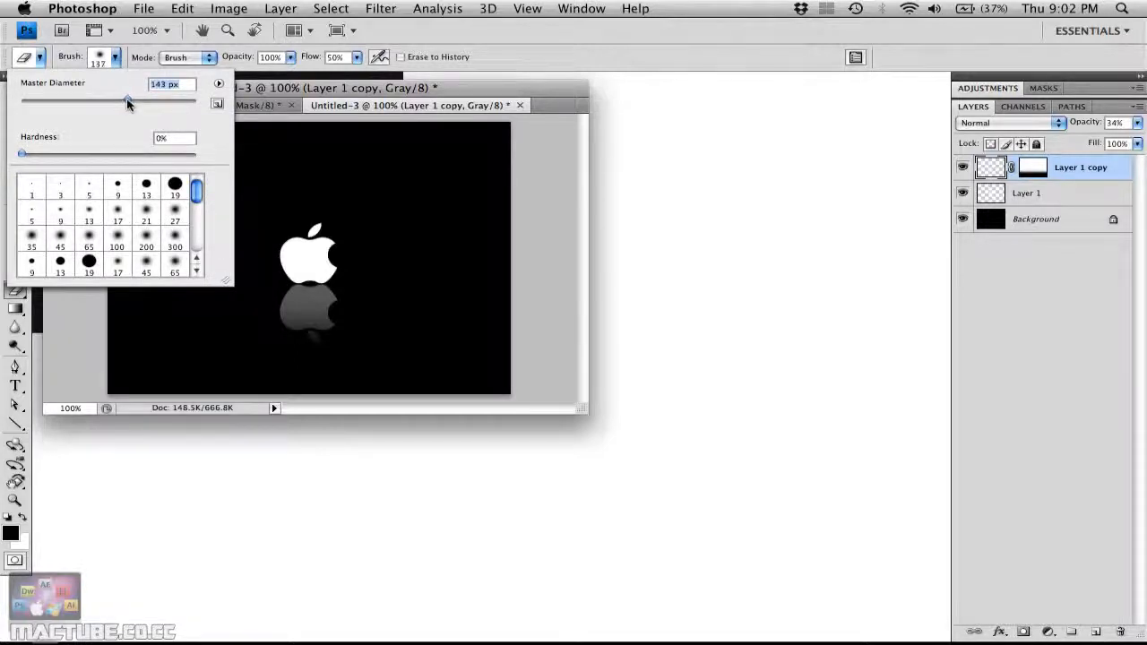